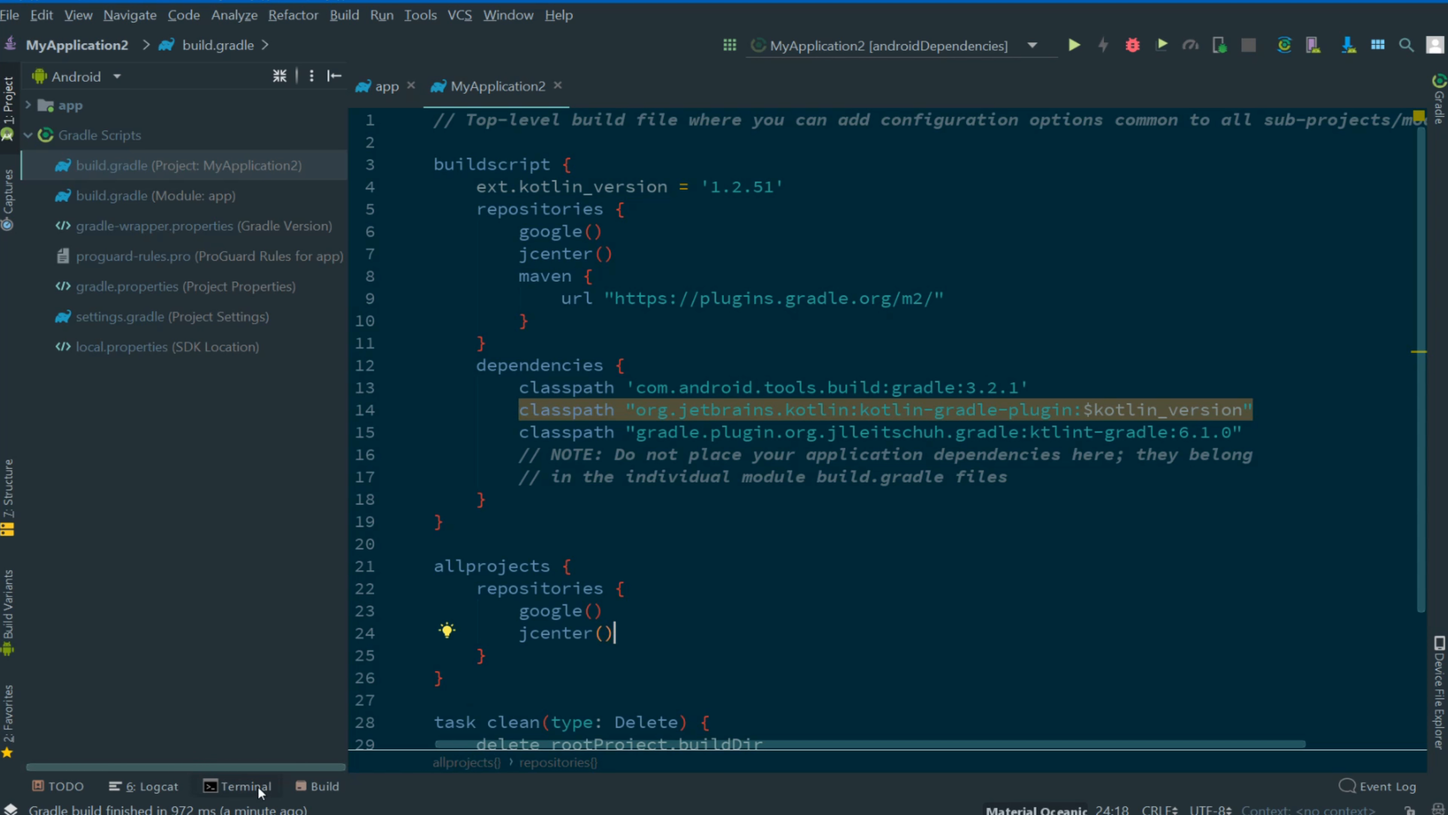
Run 'gradlew ta' in the project terminal to list Gradle tasks
{"action": "left_click", "coordinate": [242, 786]}
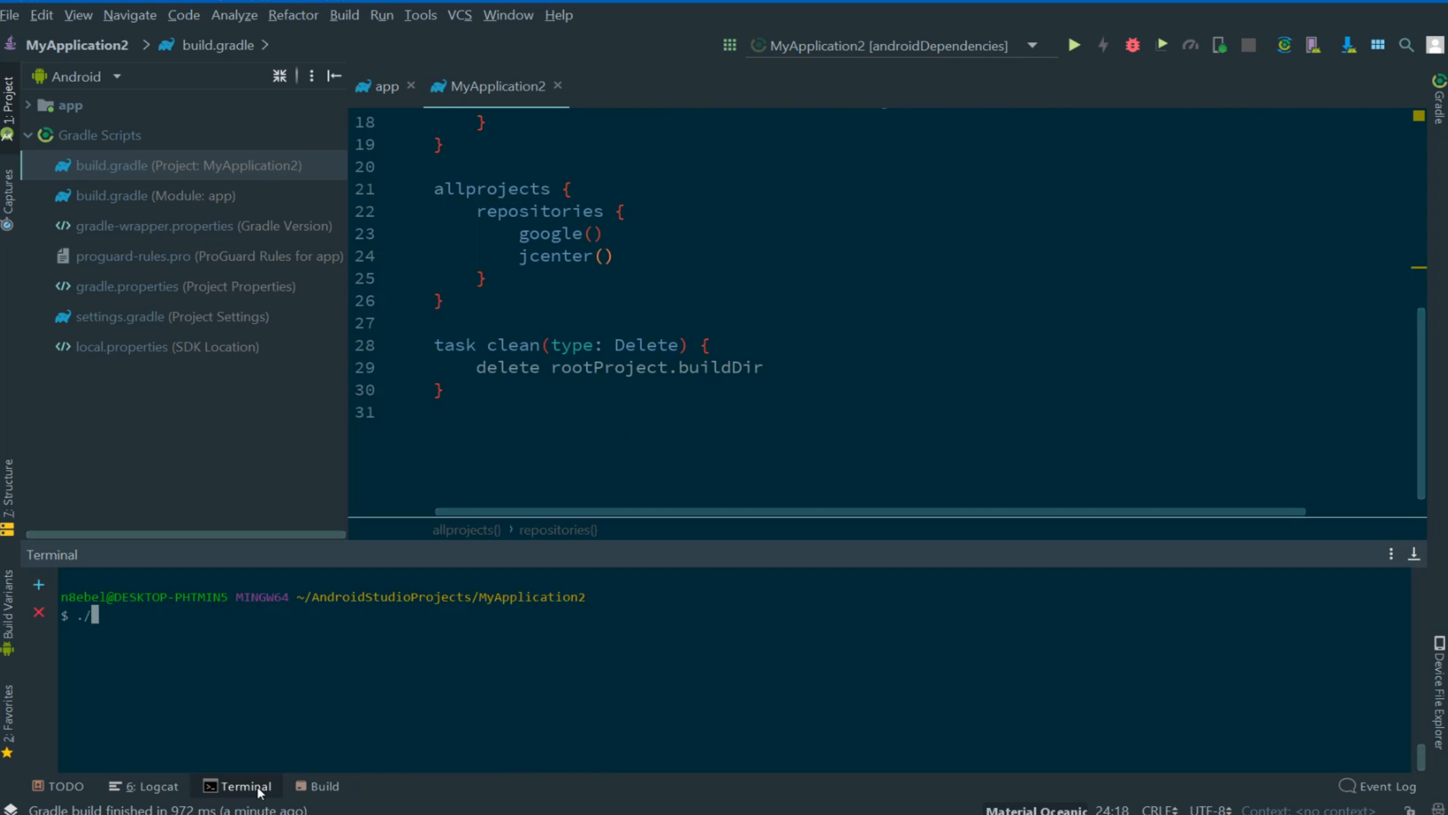
{"action": "type", "text": "gradlew ta"}
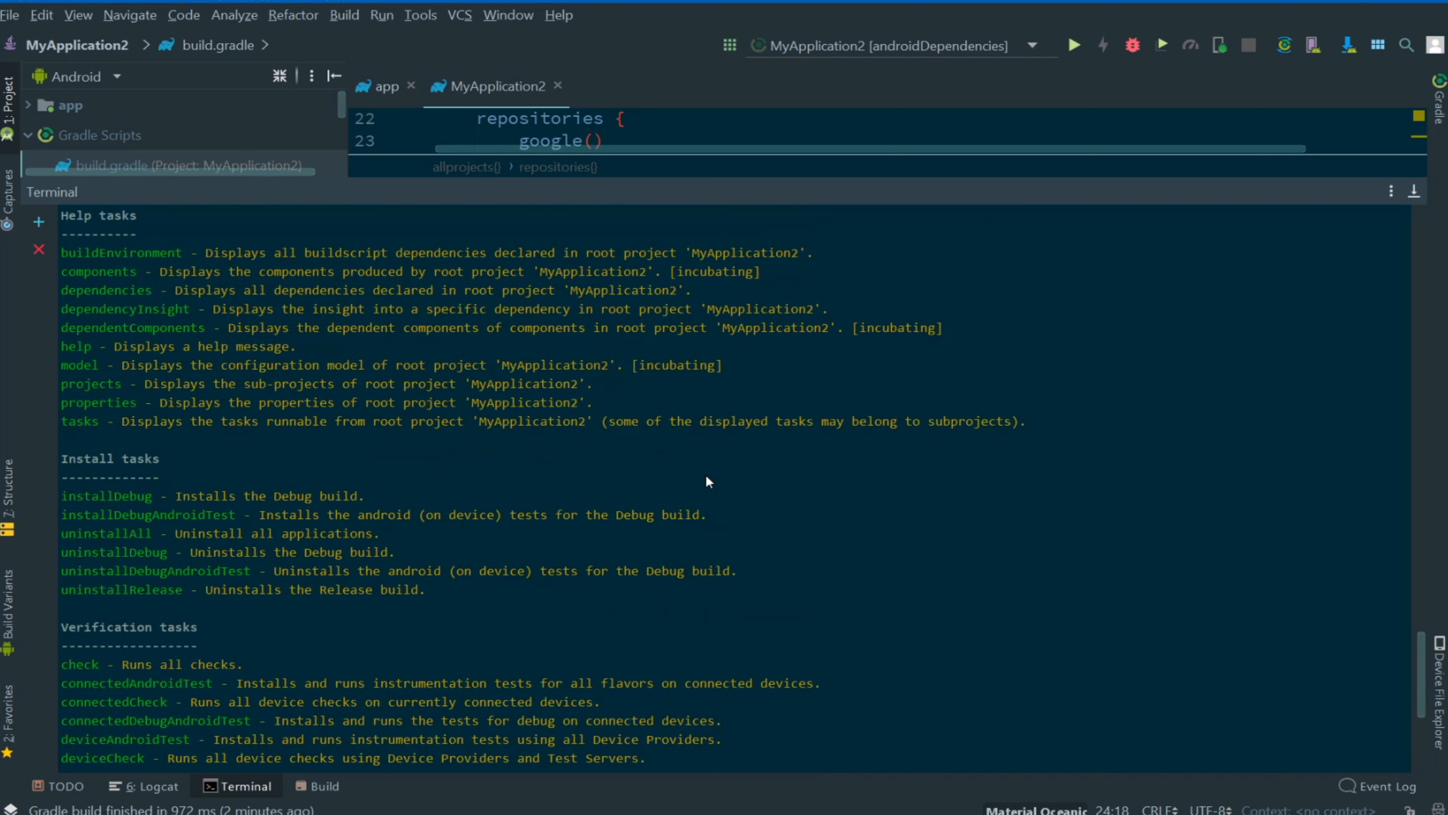
{"action": "scroll", "scroll_direction": "down", "scroll_amount": 3}
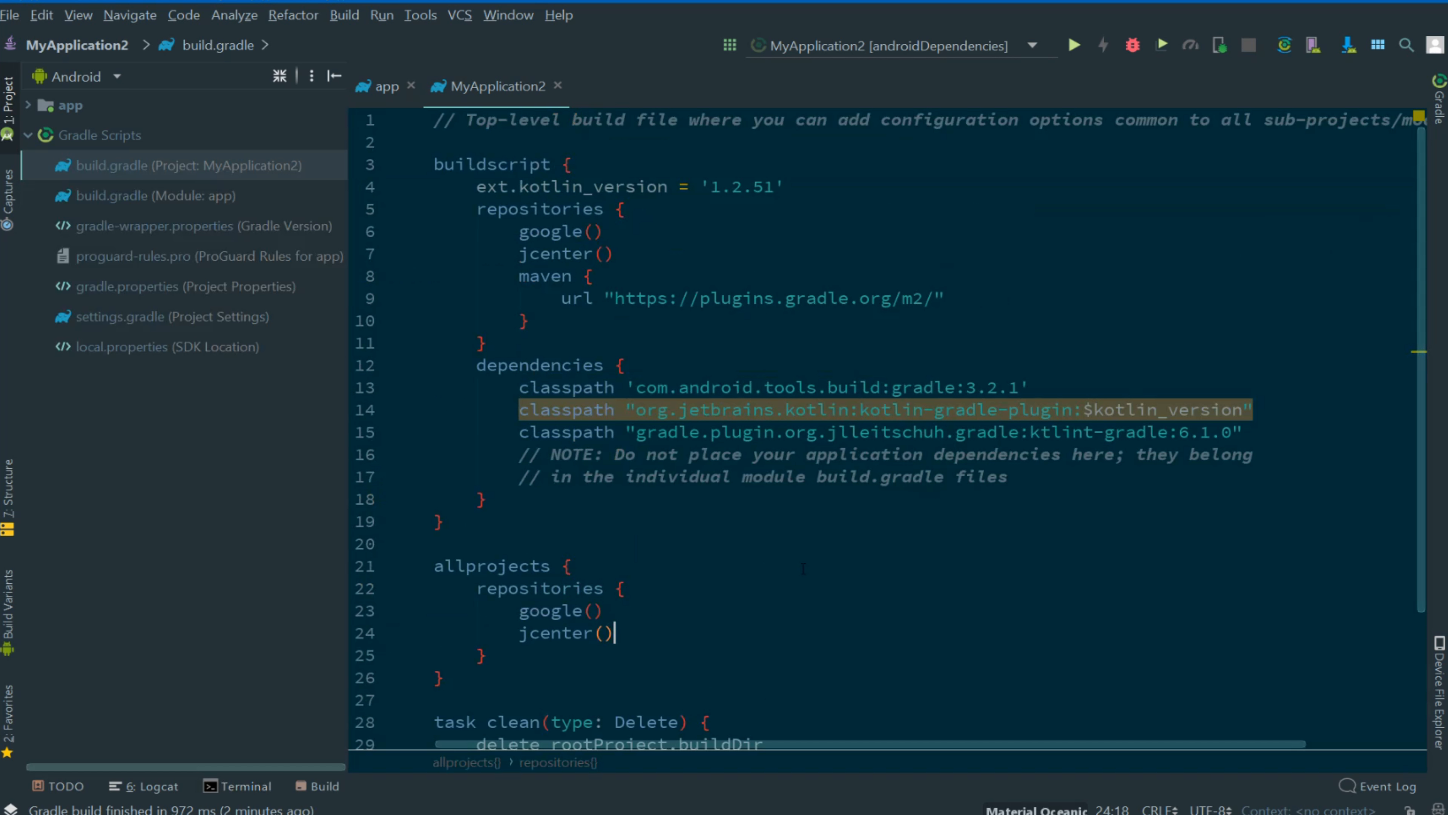
{"action": "mouse_move", "coordinate": [300, 41]}
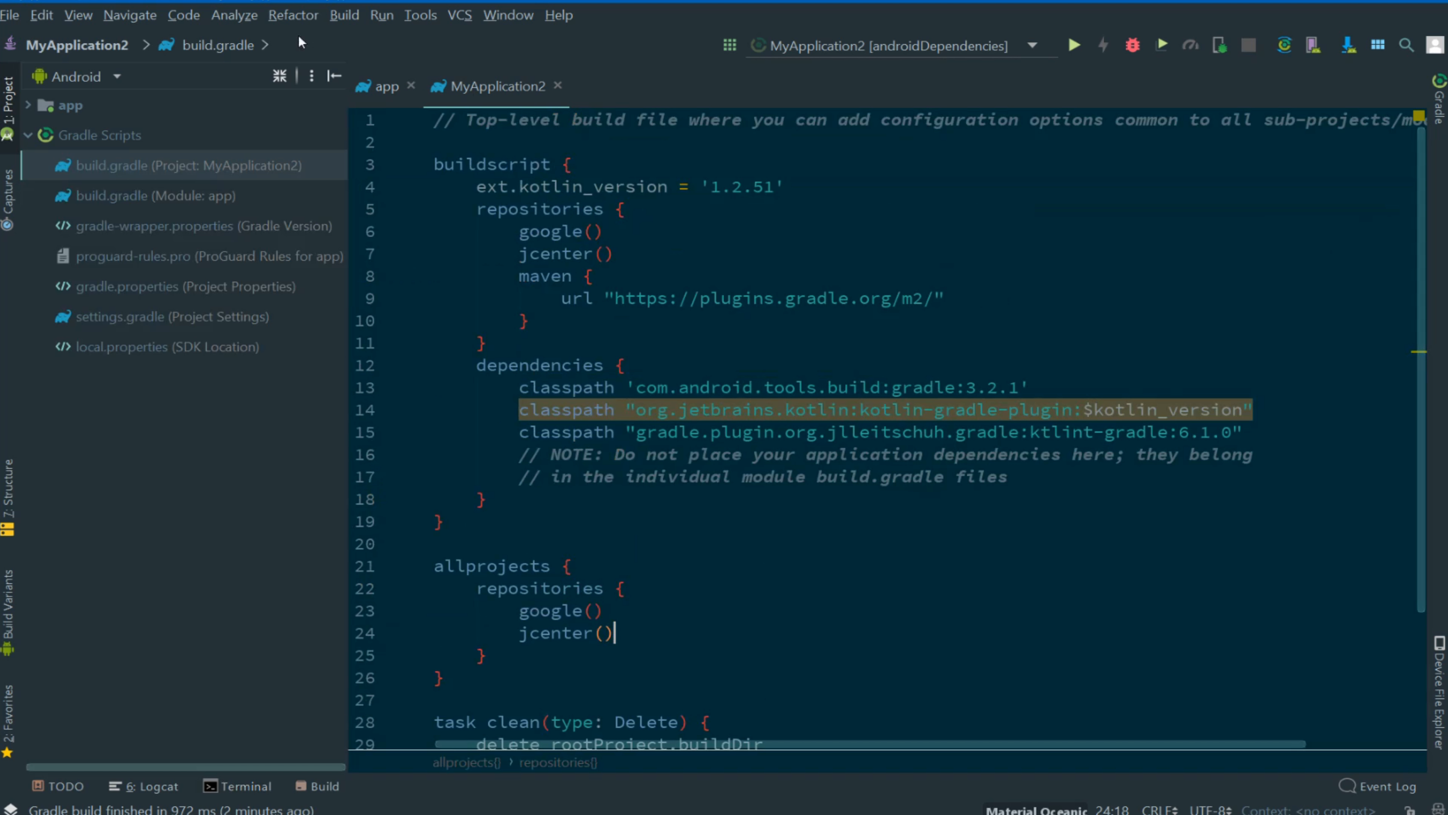
Show the Gradle tool window listing the MyApplication2 root and app projects
{"action": "left_click", "coordinate": [78, 15]}
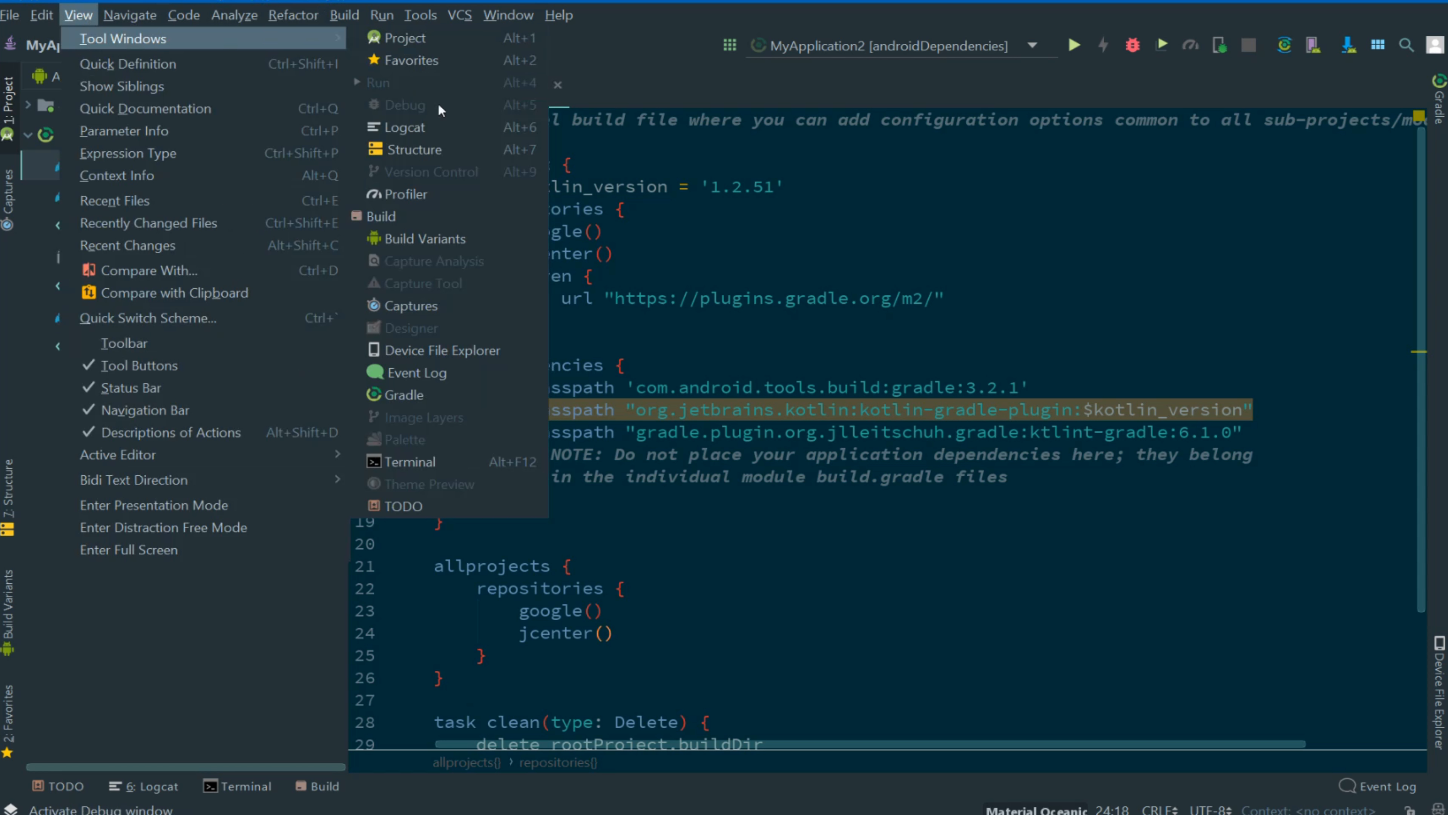
{"action": "mouse_move", "coordinate": [406, 395]}
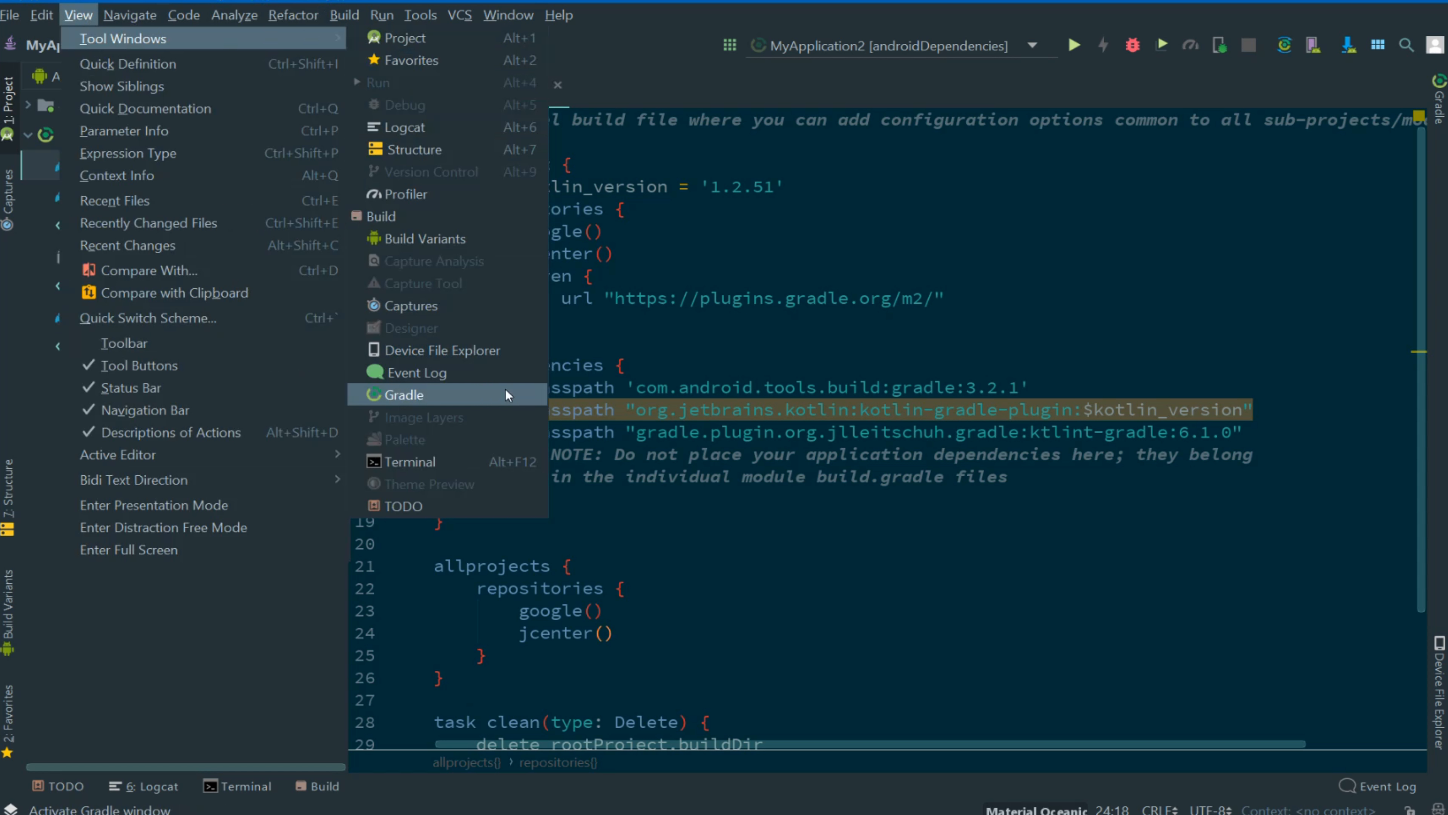
{"action": "left_click", "coordinate": [399, 394]}
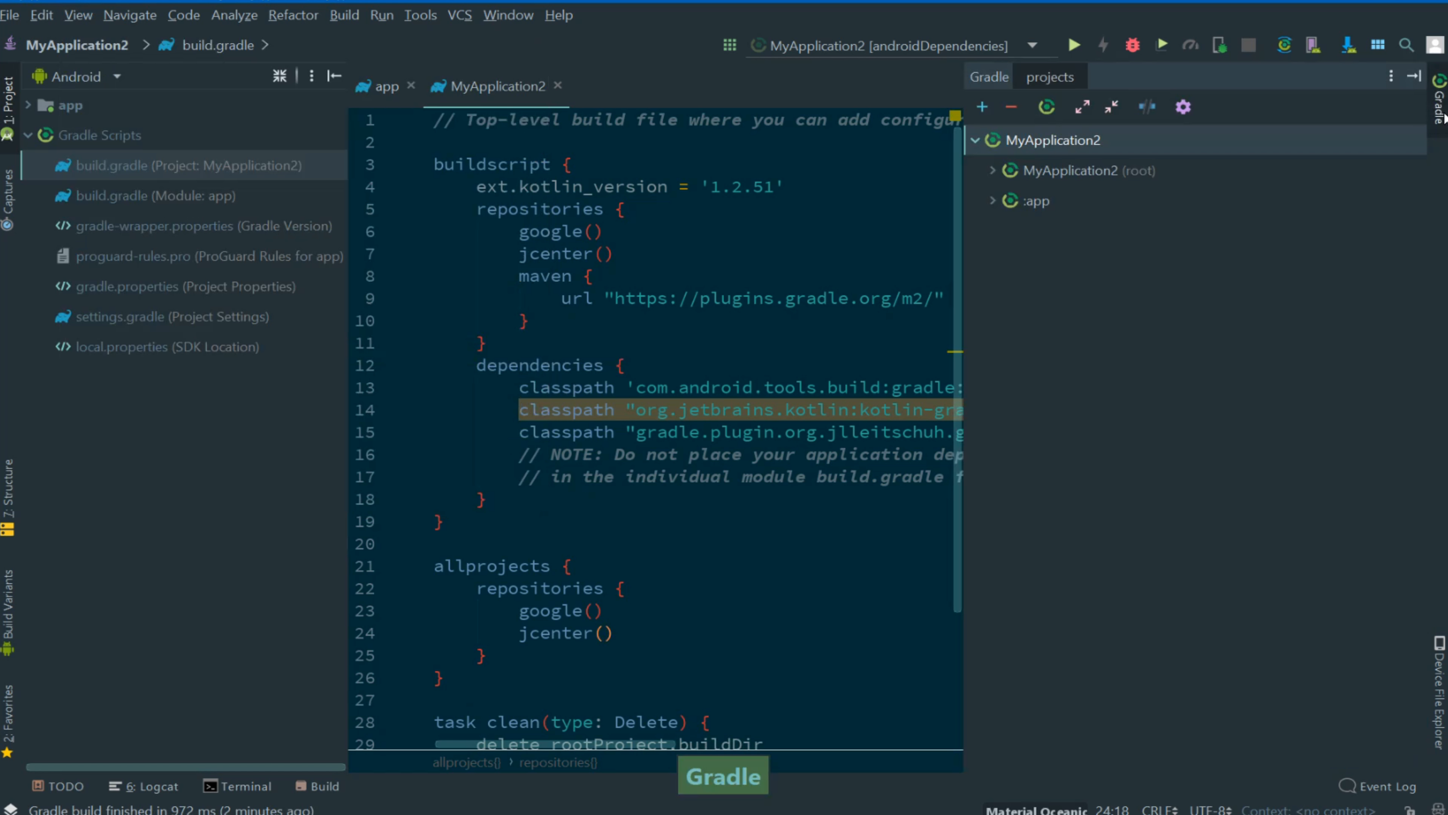
{"action": "mouse_move", "coordinate": [1210, 358]}
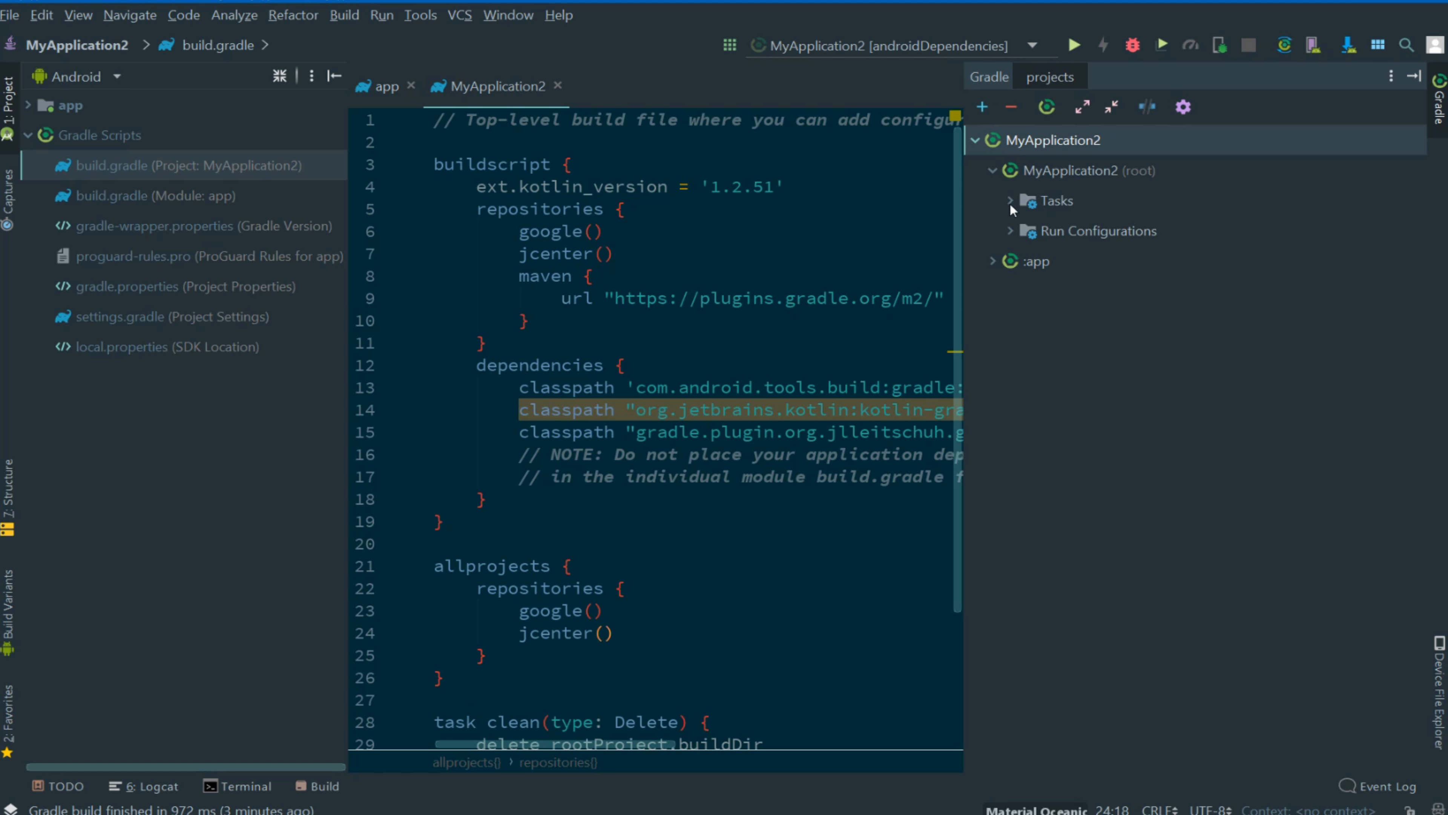
Browse the root project's android tasks, inspect androidDependencies actions, then collapse Tasks
{"action": "left_click", "coordinate": [1013, 201]}
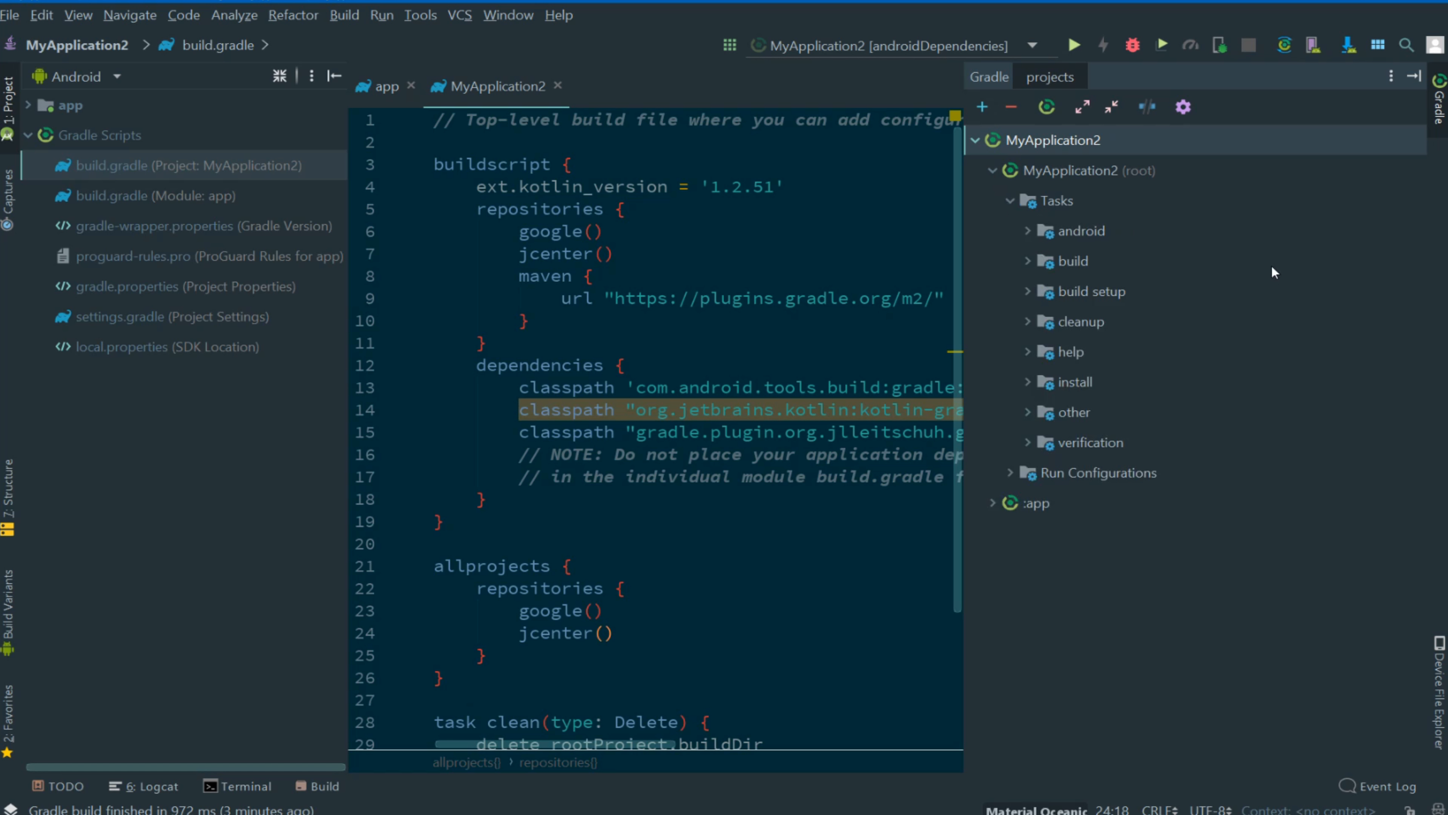
{"action": "left_click", "coordinate": [1073, 230]}
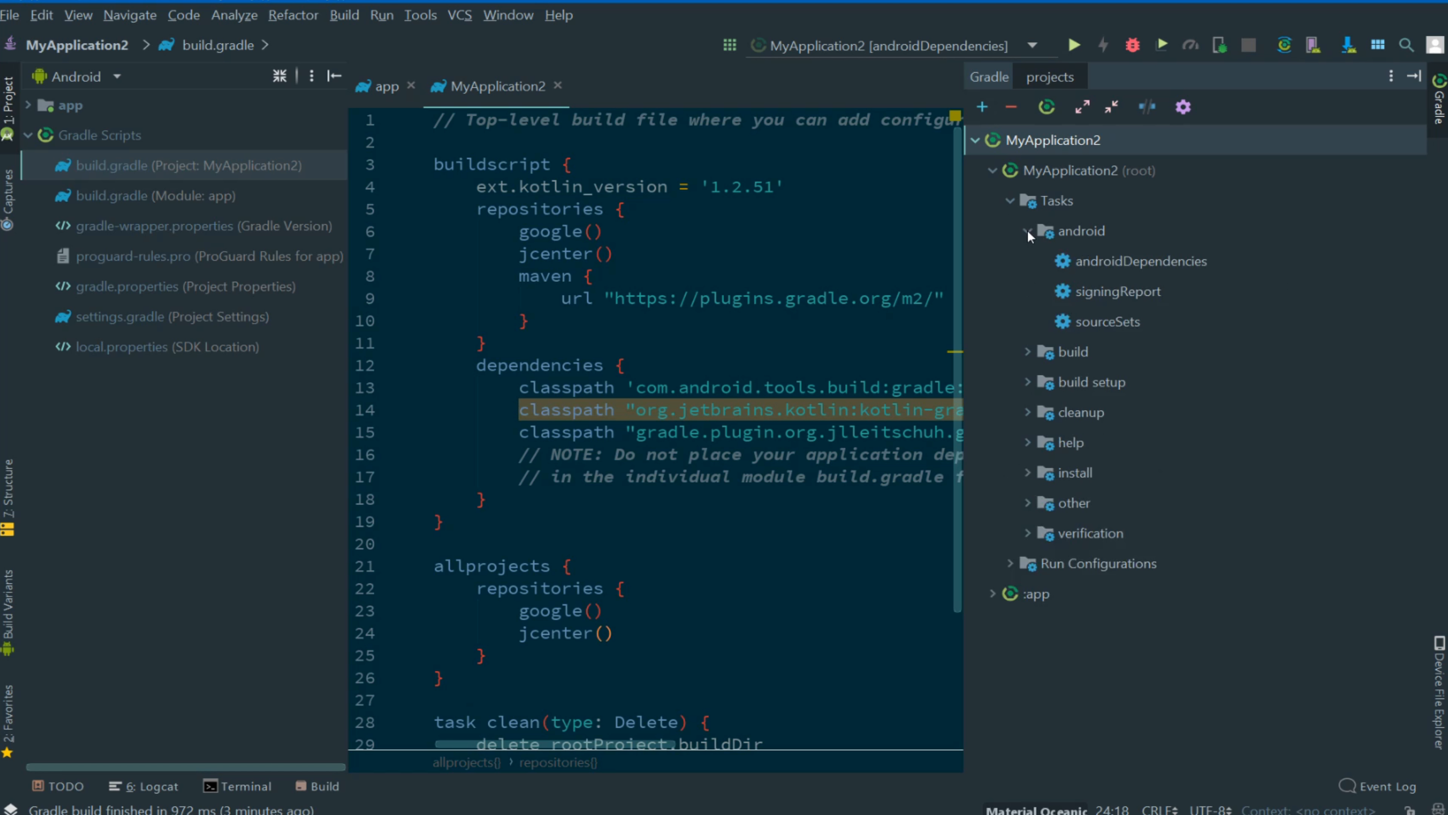
{"action": "mouse_move", "coordinate": [1118, 269]}
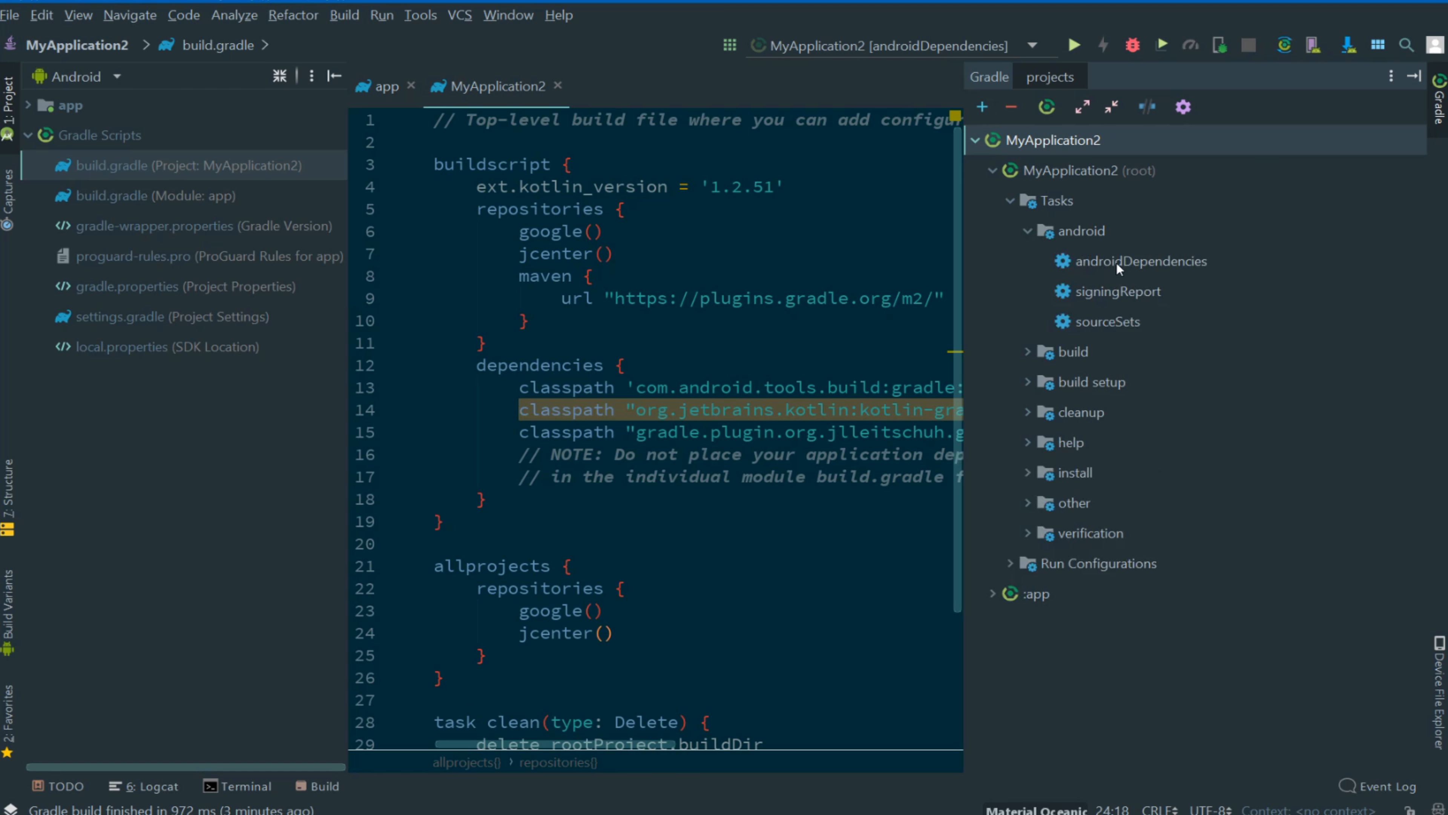
{"action": "right_click", "coordinate": [1143, 260]}
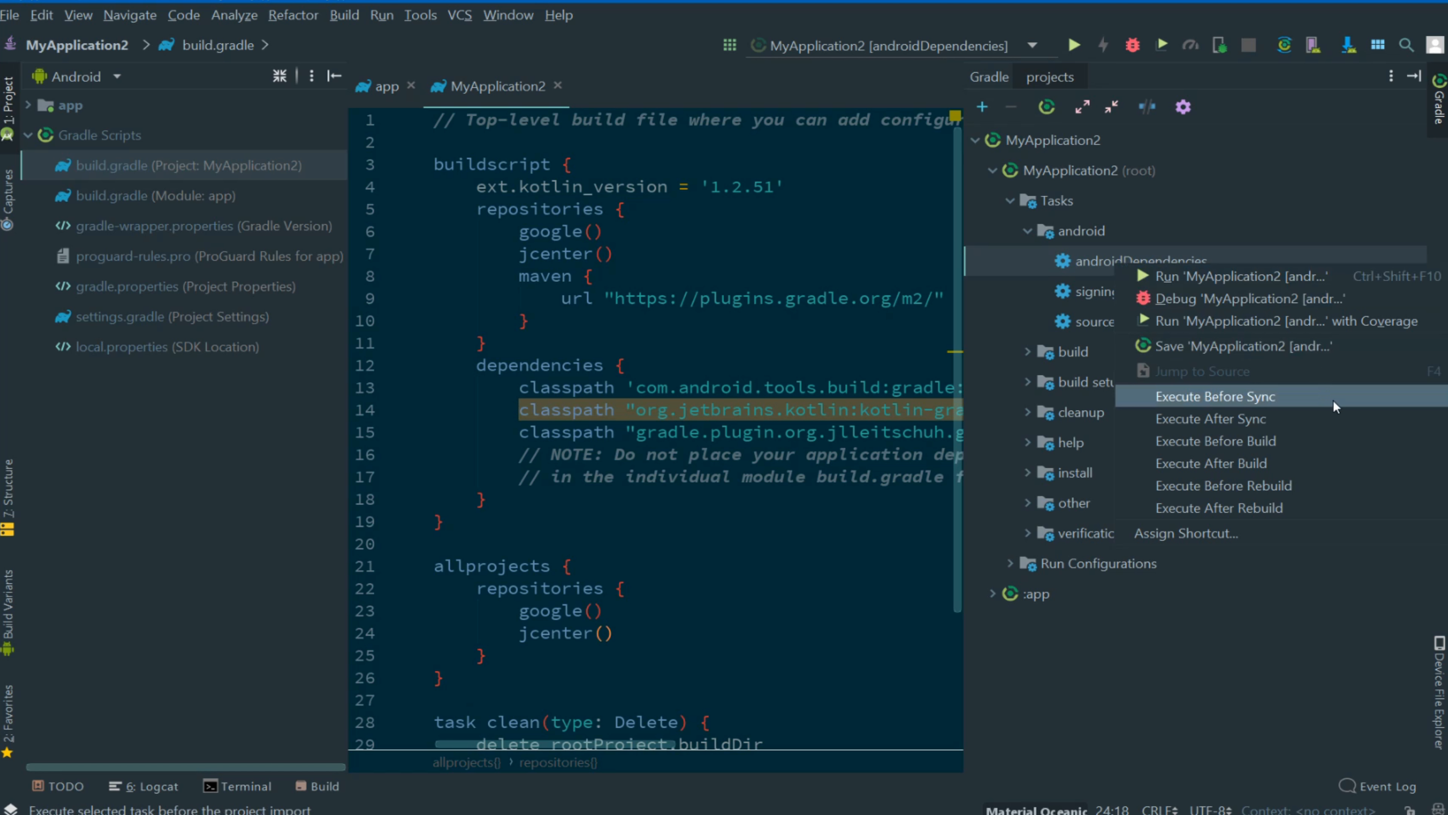
{"action": "mouse_move", "coordinate": [1219, 507]}
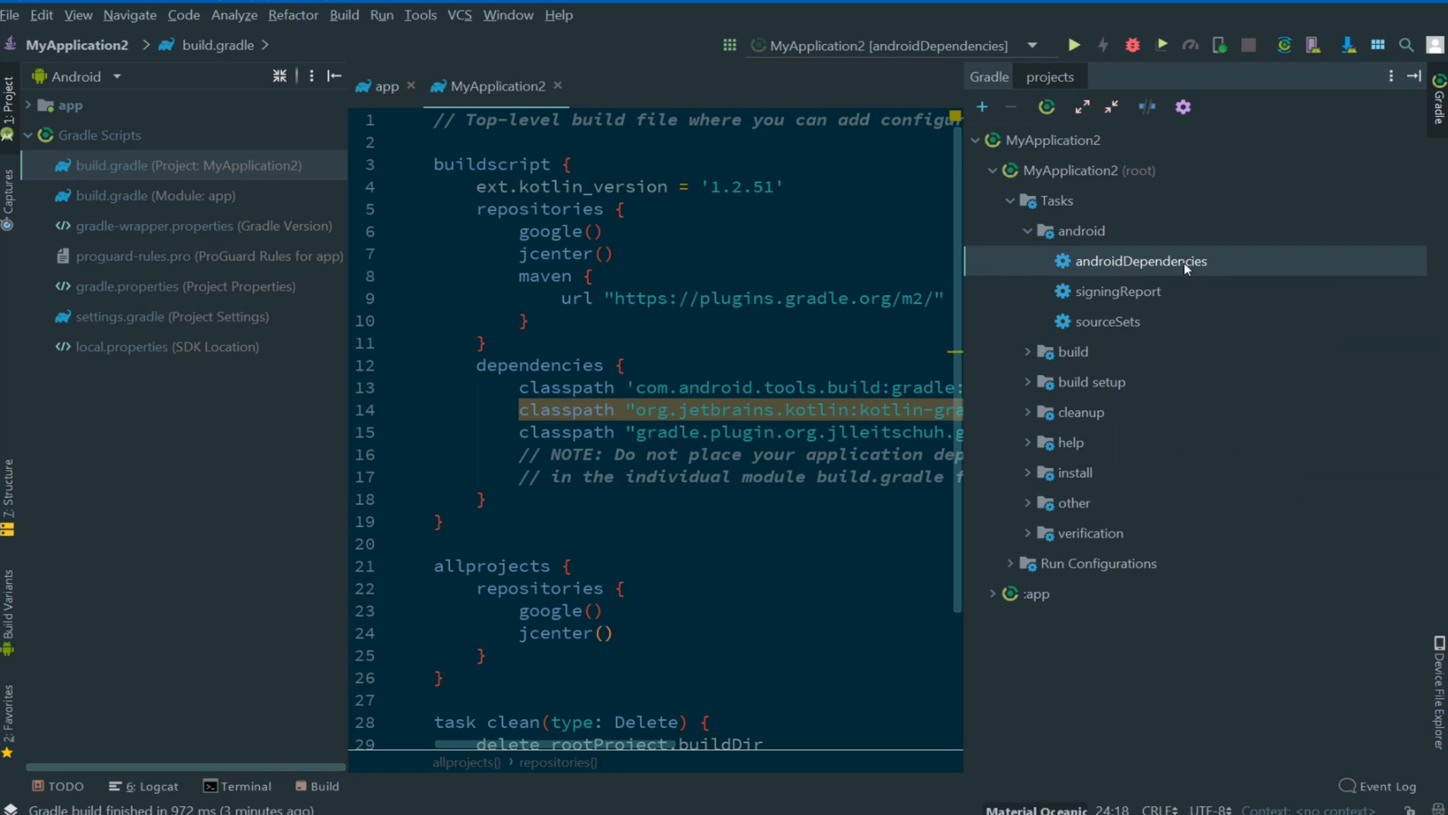
{"action": "mouse_move", "coordinate": [1144, 261]}
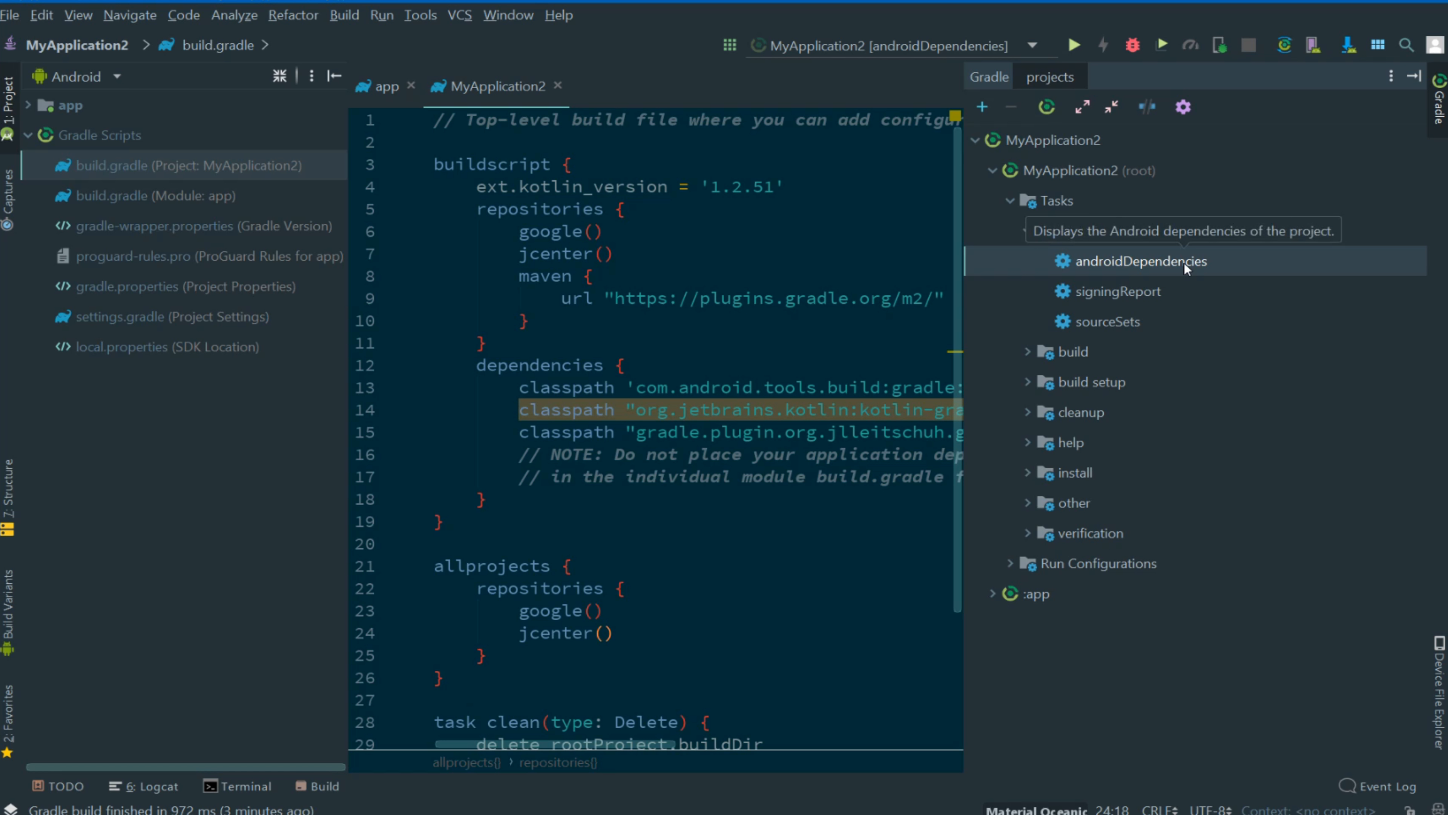
{"action": "left_click", "coordinate": [1011, 201]}
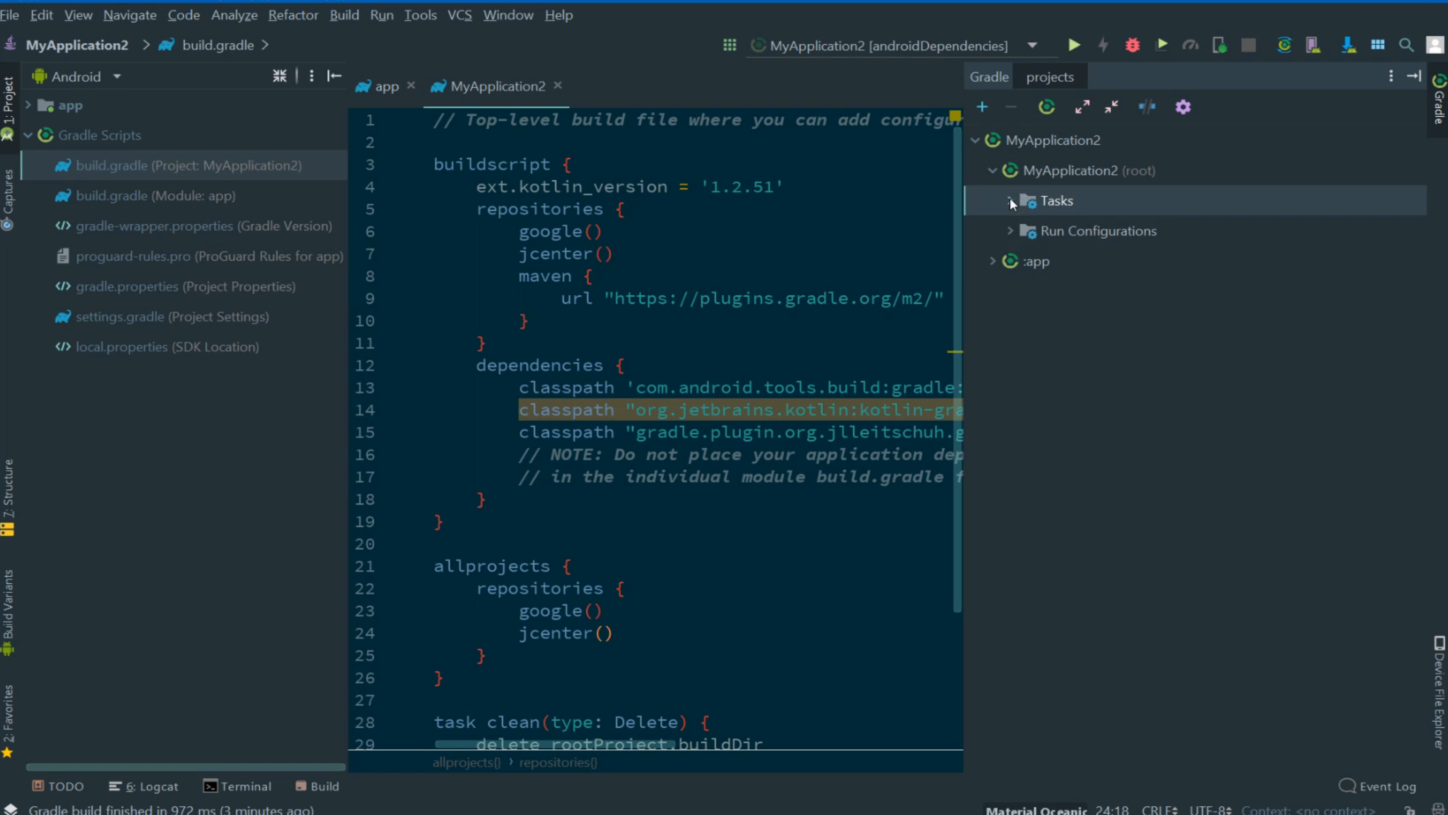
Expand the app module's task groups and collapse its build group
{"action": "left_click", "coordinate": [996, 262]}
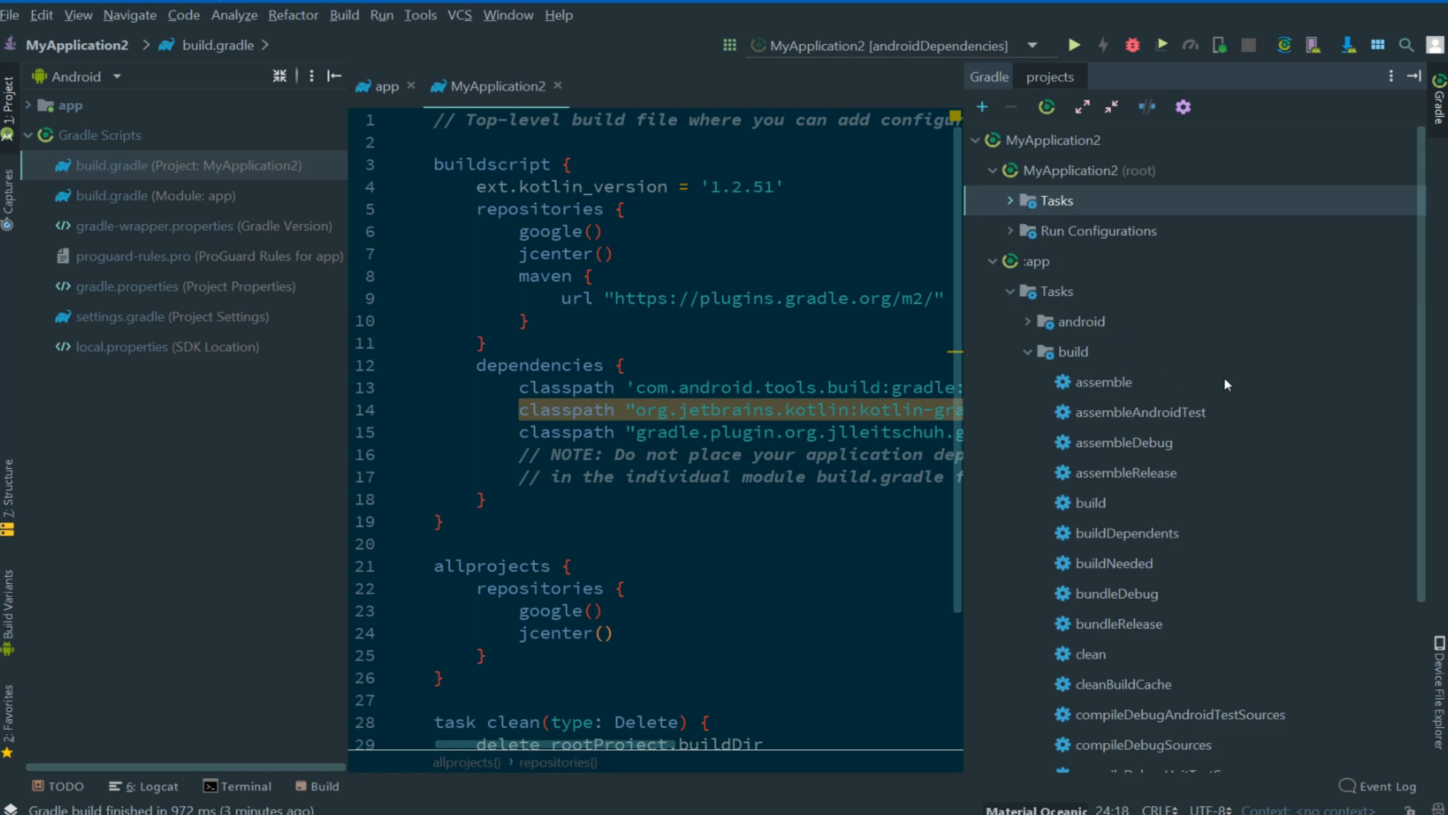
{"action": "left_click", "coordinate": [1027, 350]}
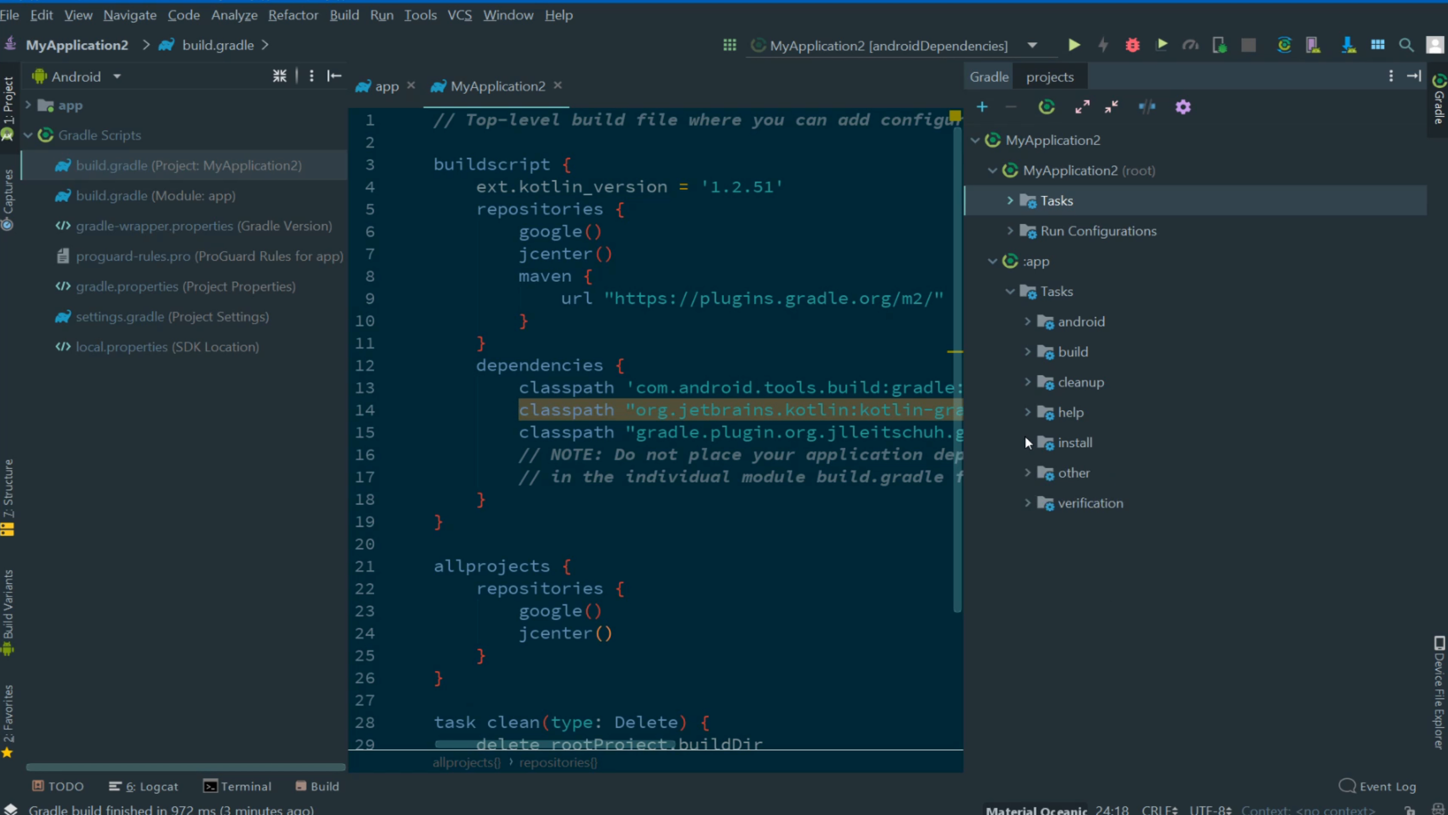
{"action": "mouse_move", "coordinate": [1414, 75]}
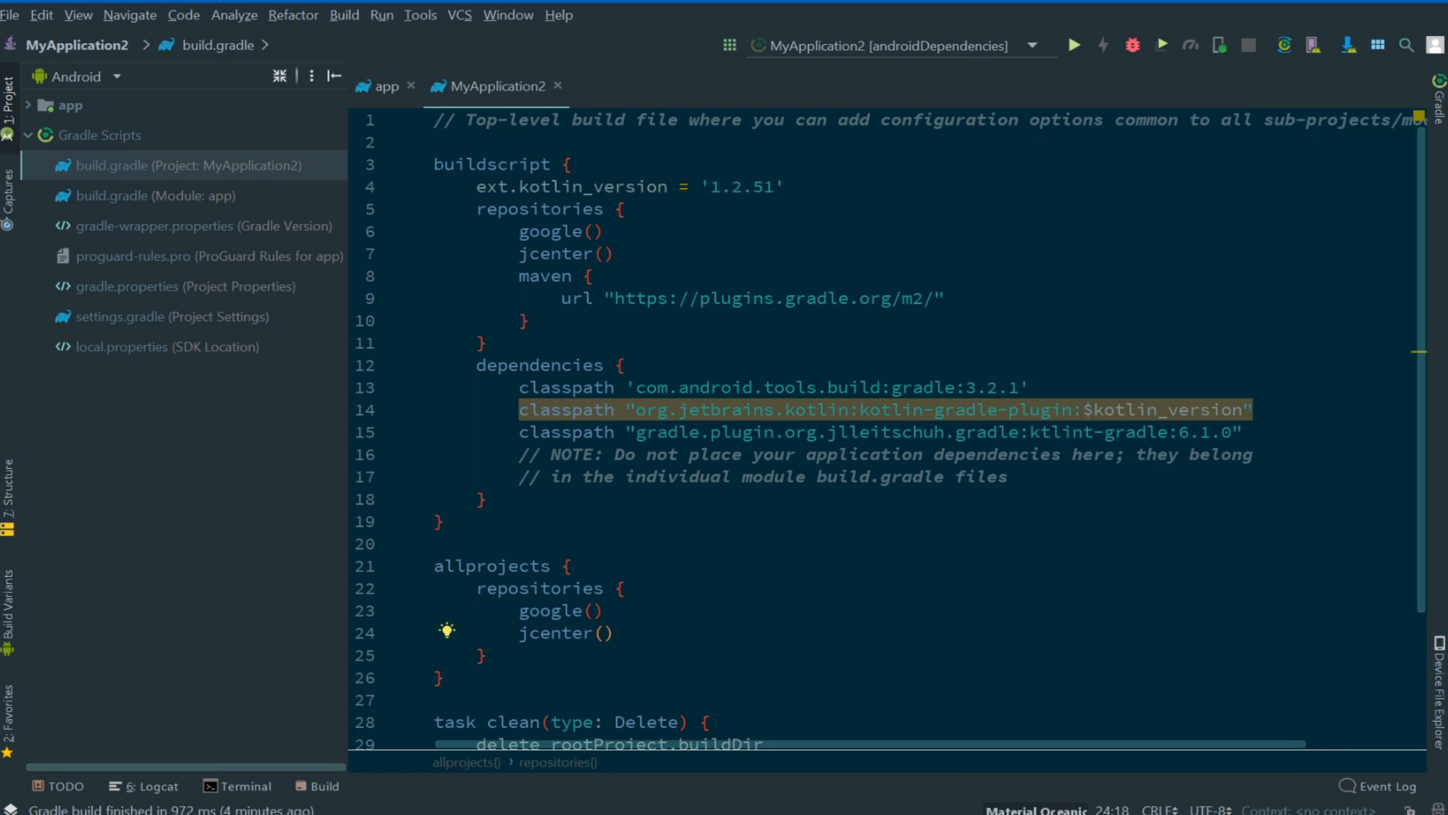
View app build.gradle with ktlint applied and reveal the formatting group's ktlintFormat task
{"action": "left_click", "coordinate": [157, 195]}
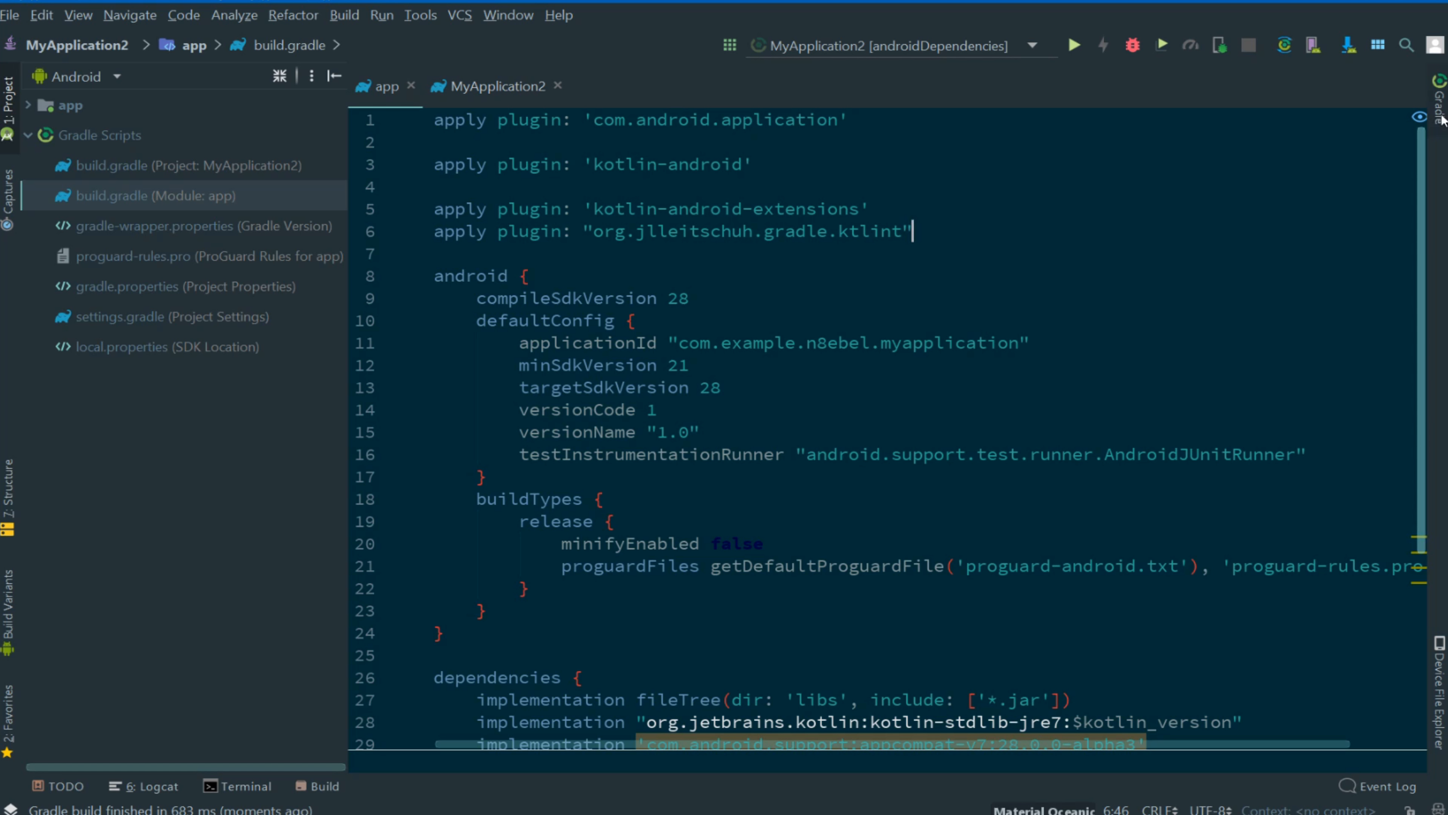
{"action": "left_click", "coordinate": [1433, 92]}
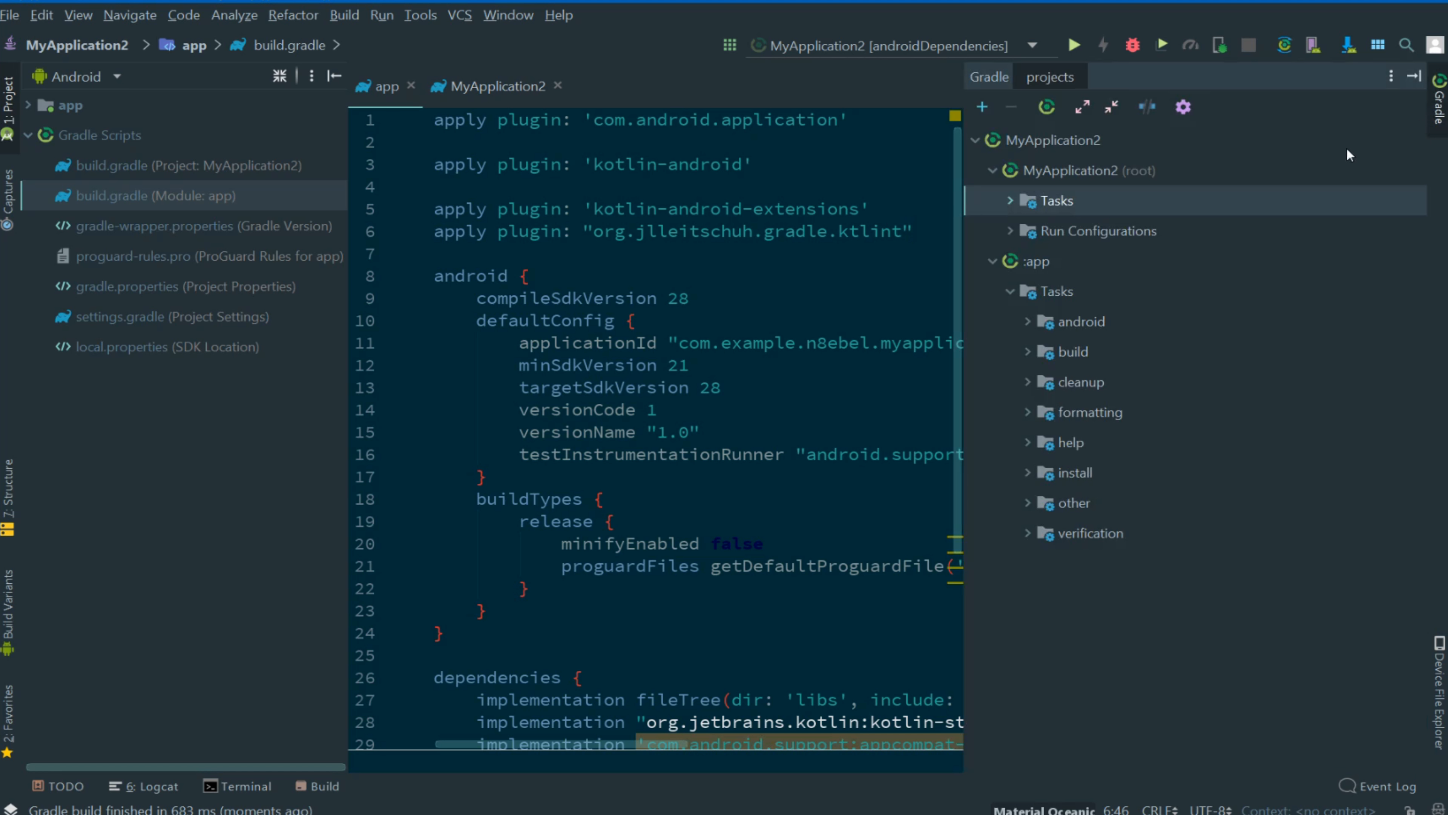
{"action": "mouse_move", "coordinate": [1030, 419]}
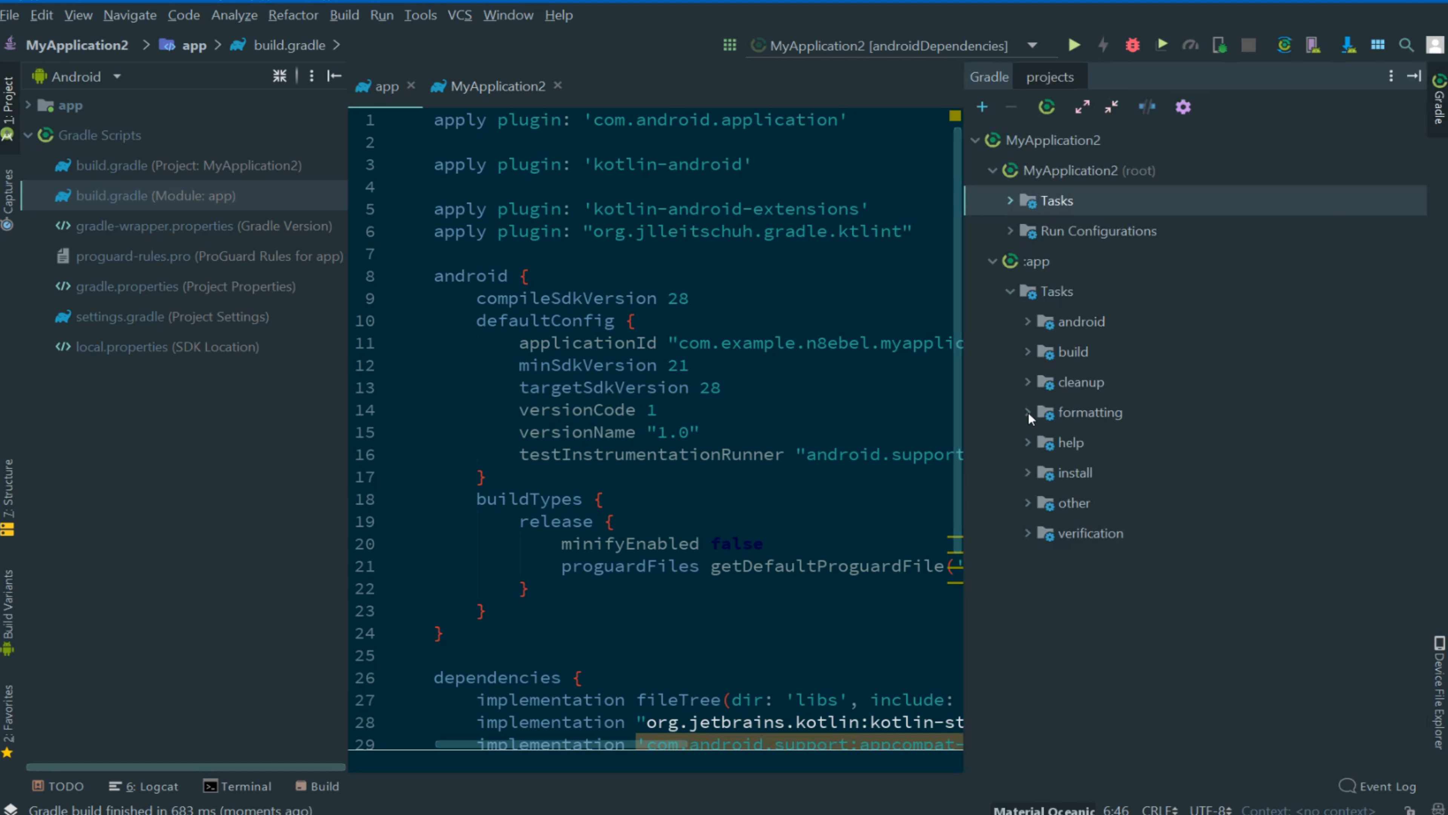
{"action": "left_click", "coordinate": [1028, 412]}
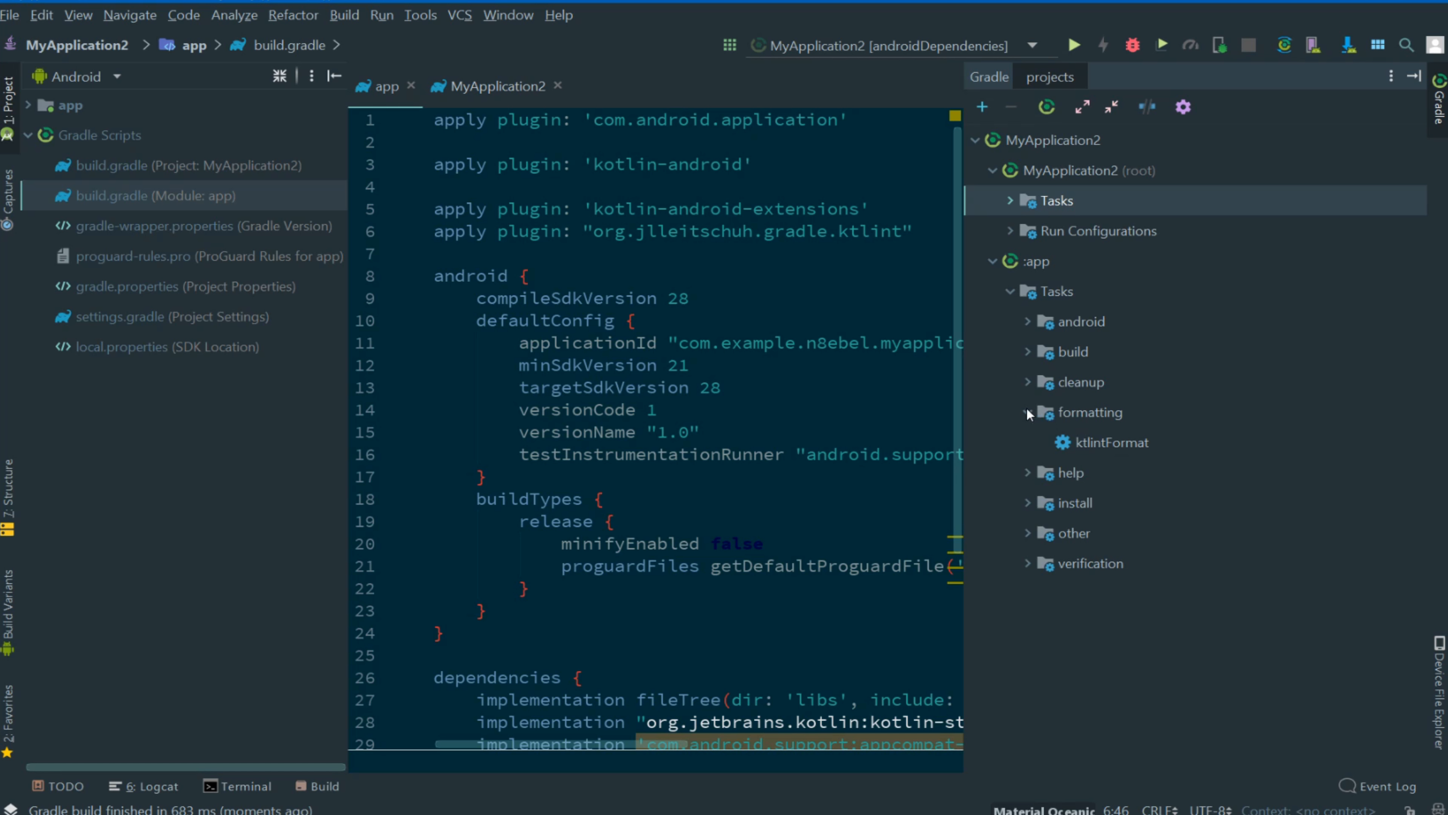
Return to the project-level build file and open the project's Gradle settings
{"action": "left_click", "coordinate": [1034, 412]}
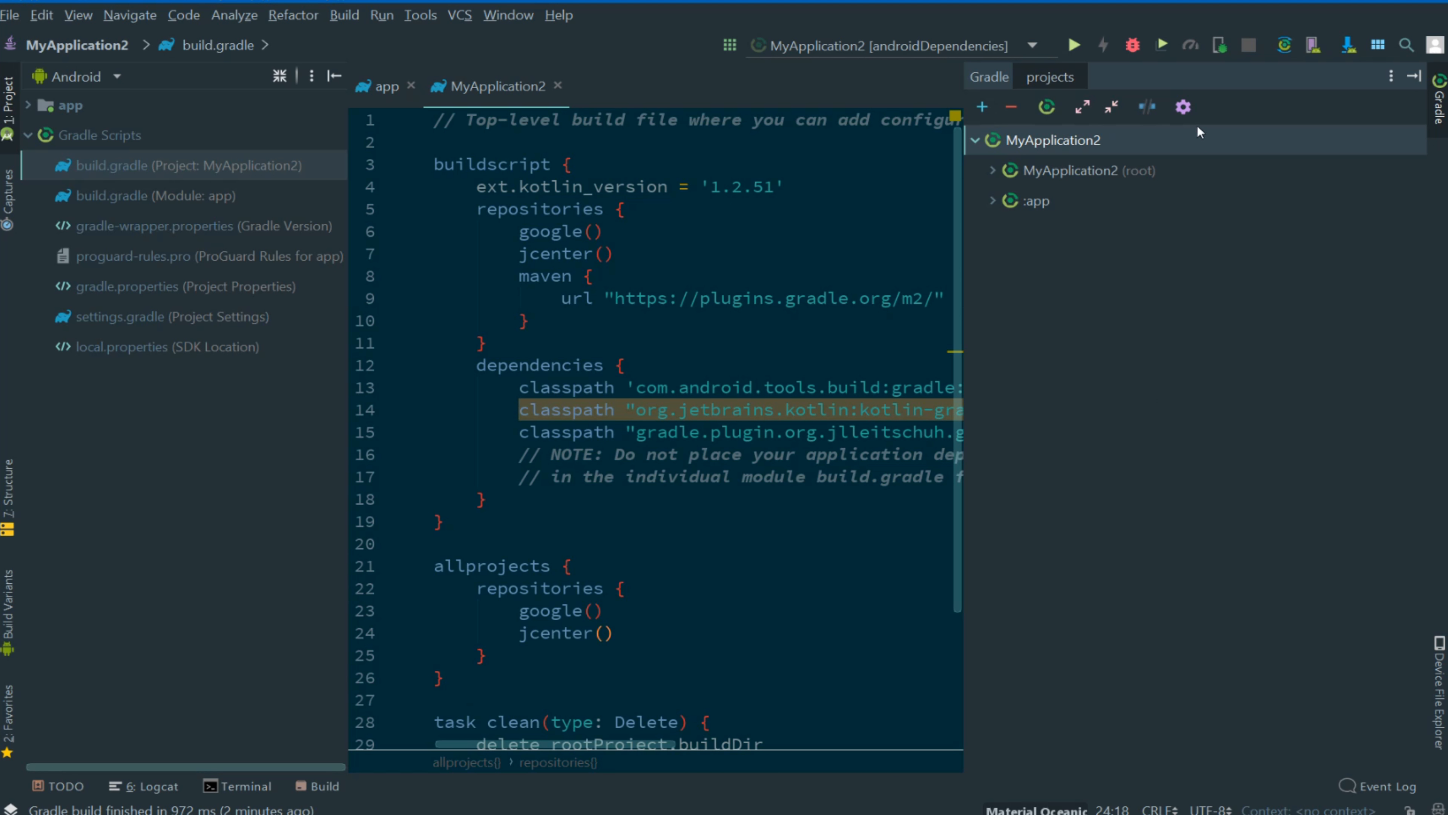
{"action": "left_click", "coordinate": [1184, 107]}
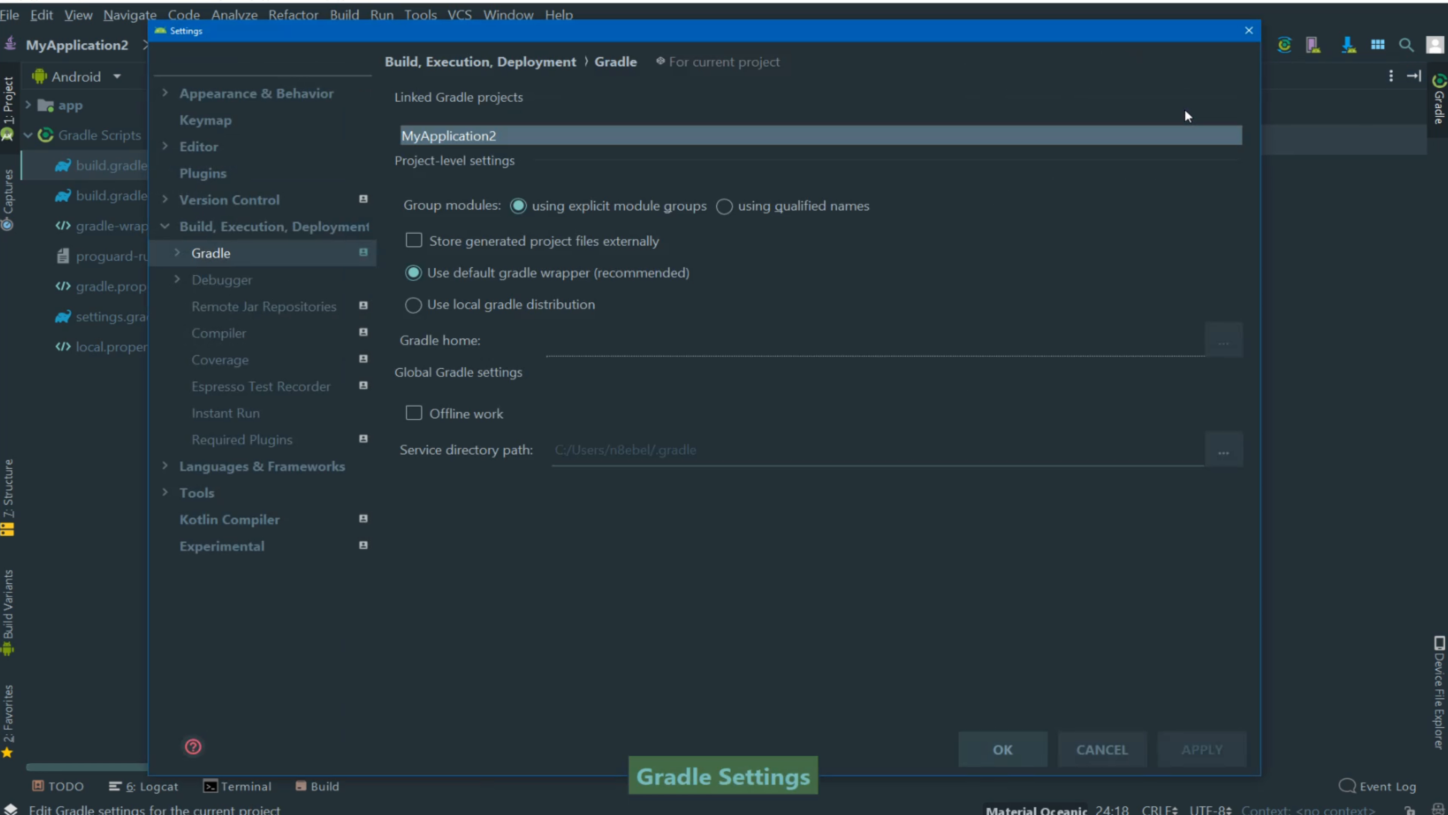